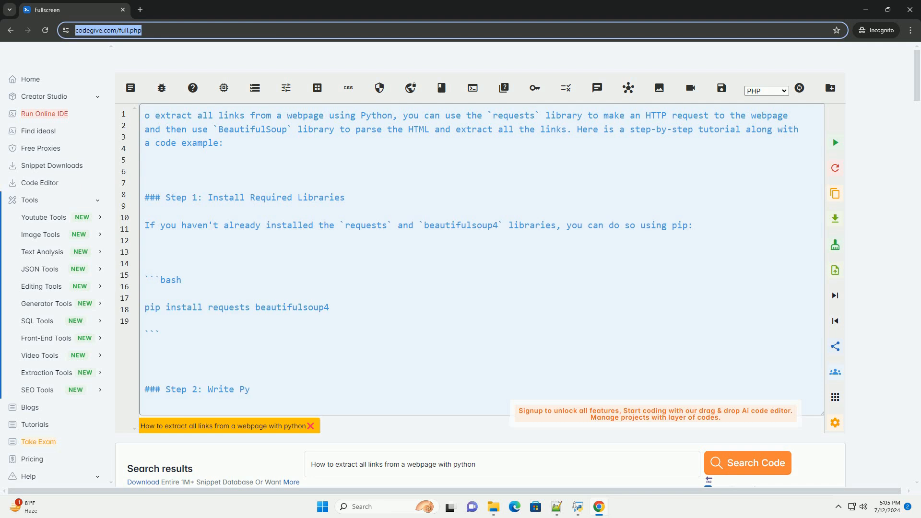
scroll("down", 3)
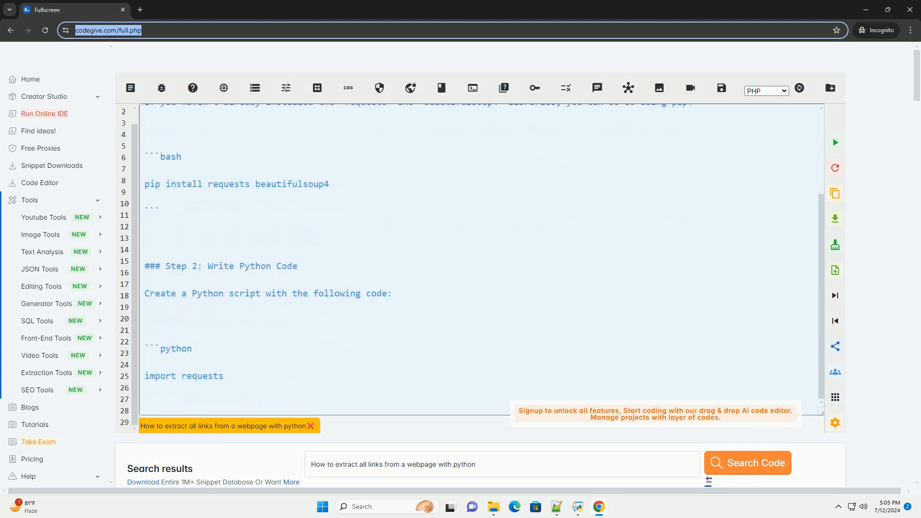
scroll("down", 3)
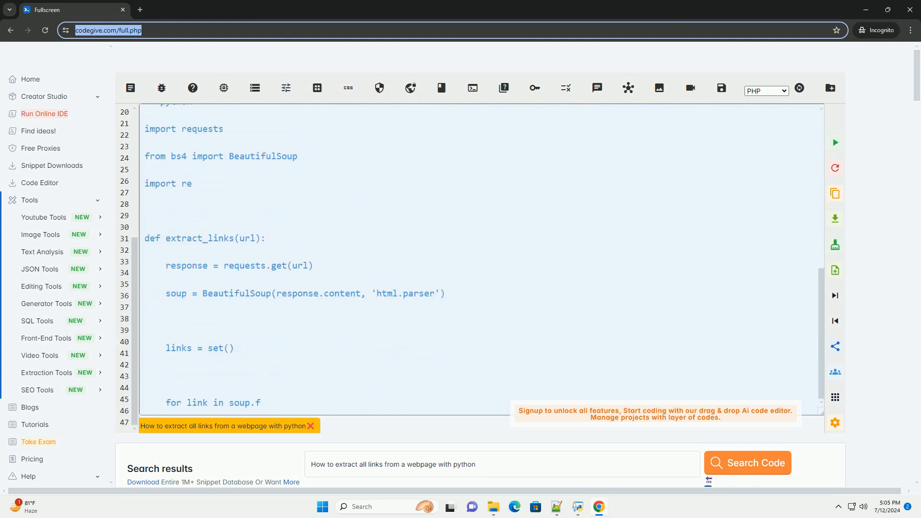
scroll("down", 3)
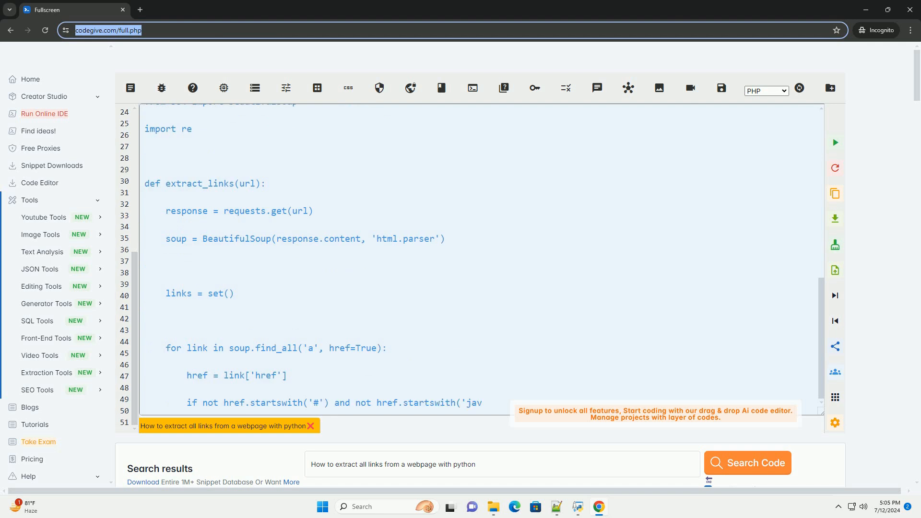
scroll("down", 3)
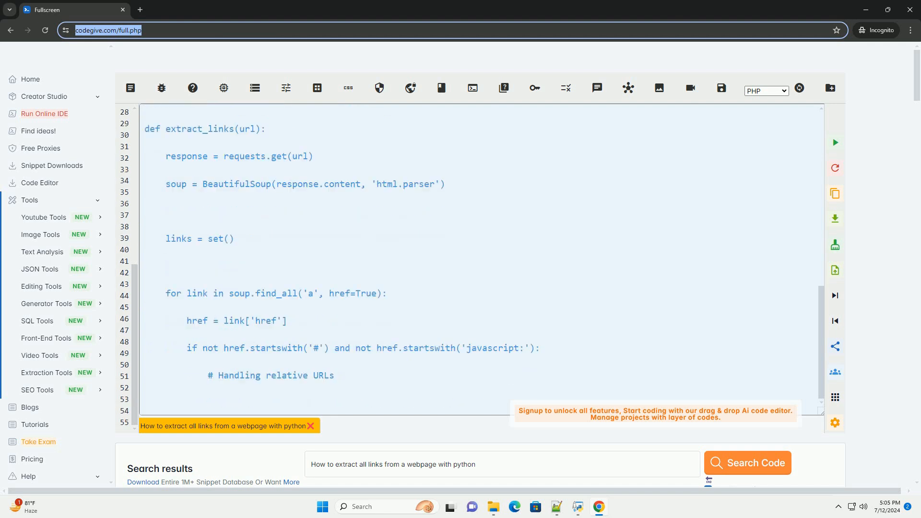
scroll("down", 3)
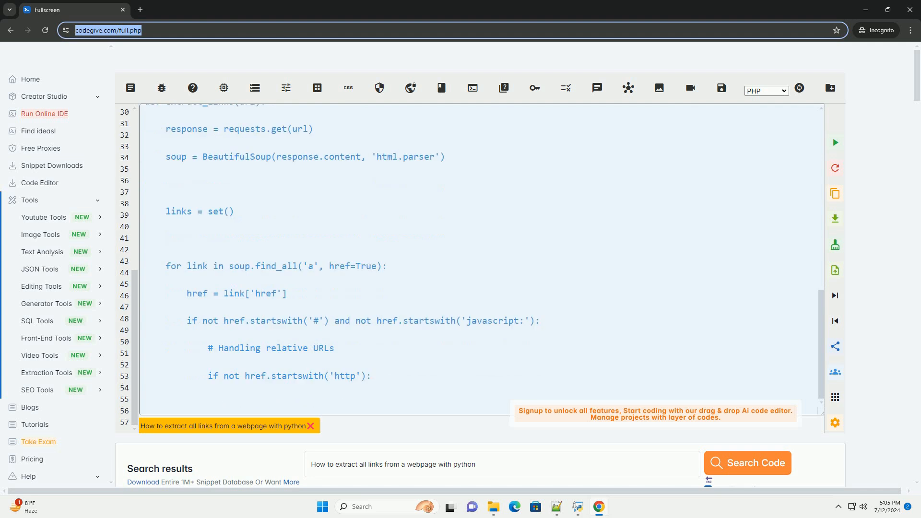
scroll("down", 3)
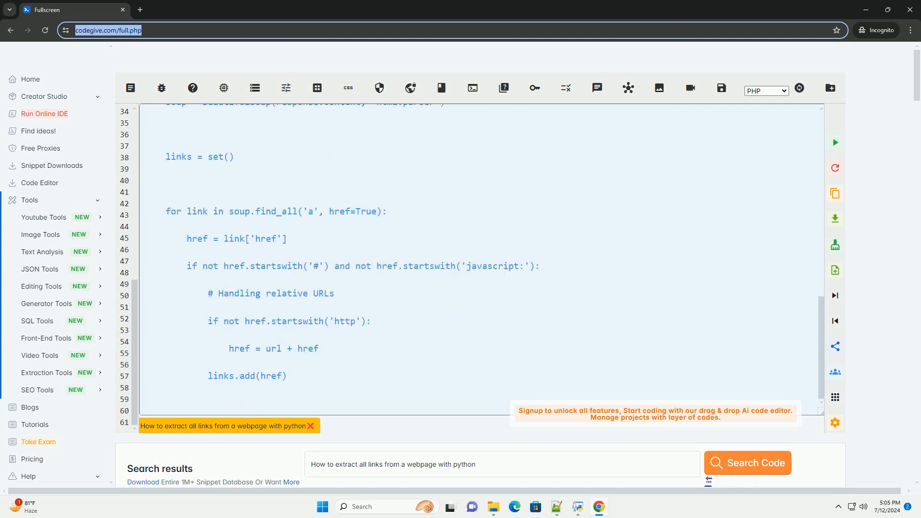
scroll("down", 3)
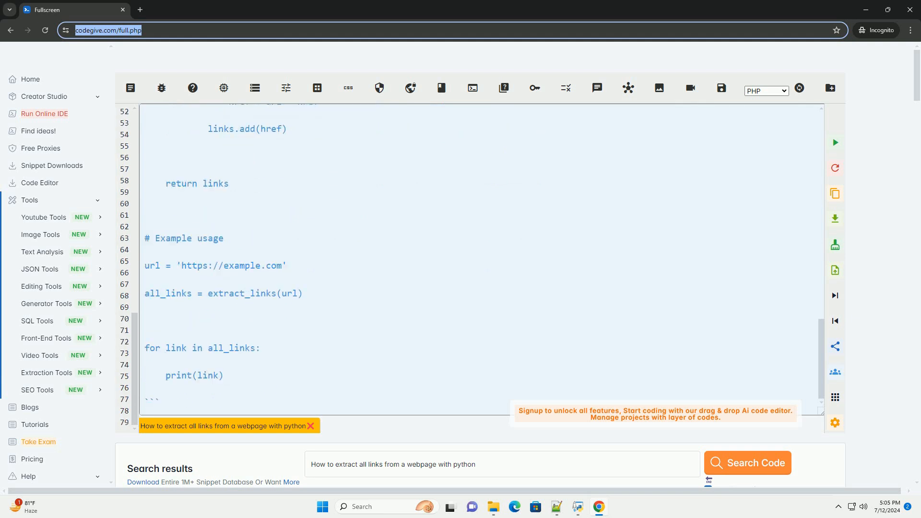
scroll("down", 3)
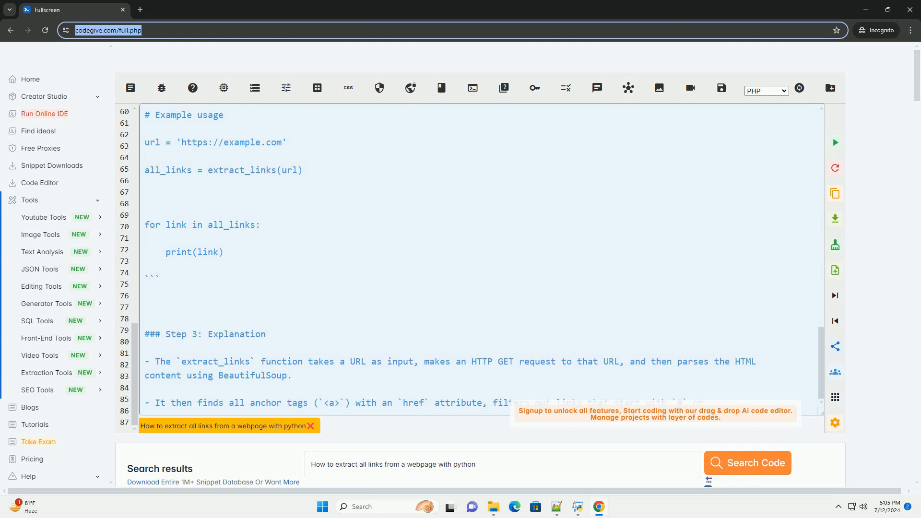
scroll("down", 3)
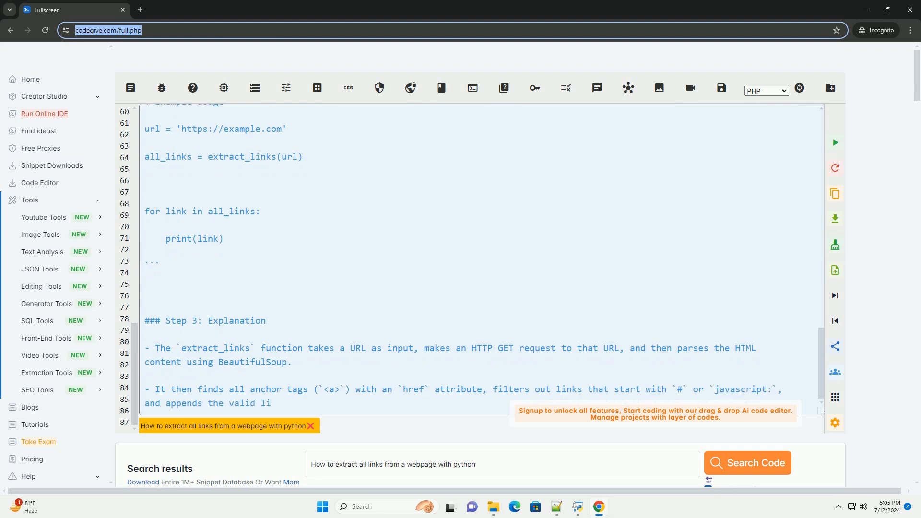
scroll("down", 3)
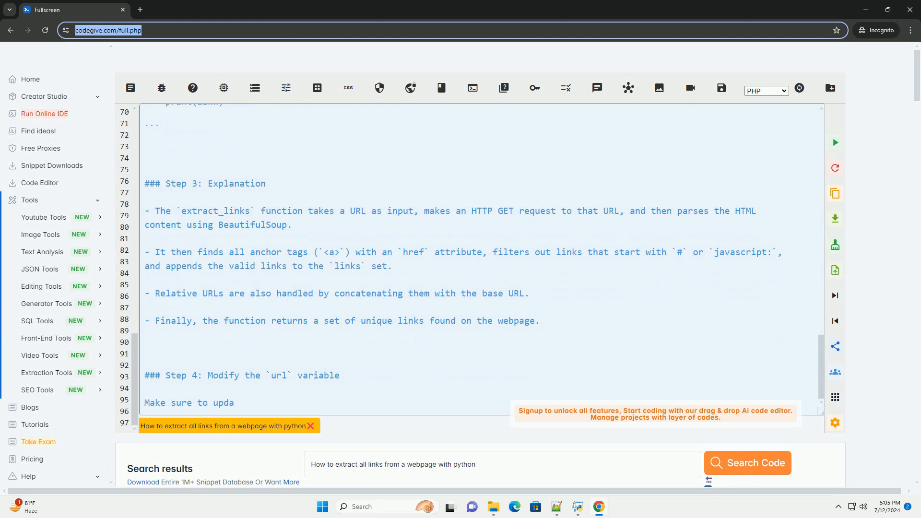
type("te the `url` variable in the code to the webpage you")
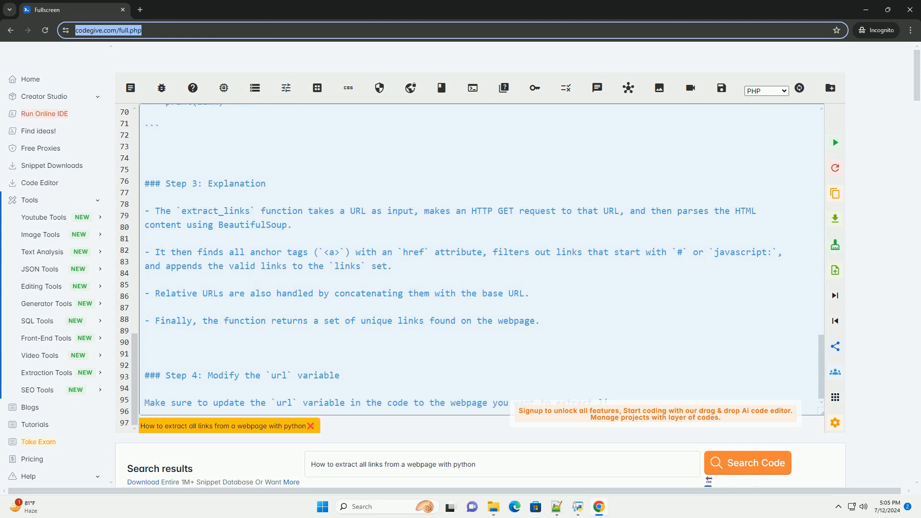
scroll("down", 3)
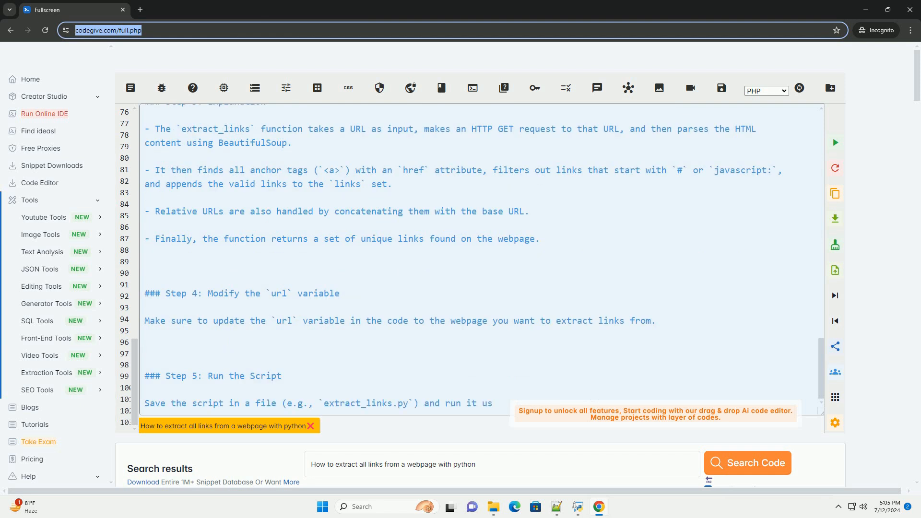
scroll("down", 3)
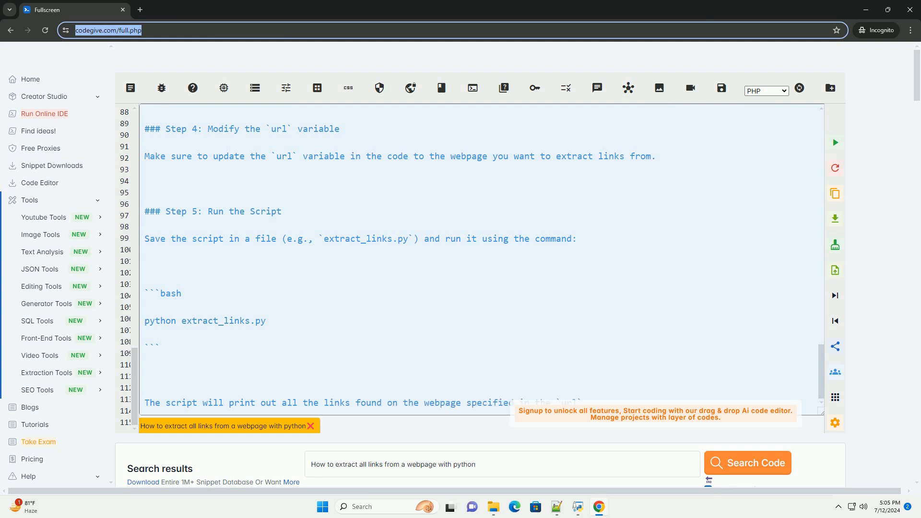
scroll("down", 3)
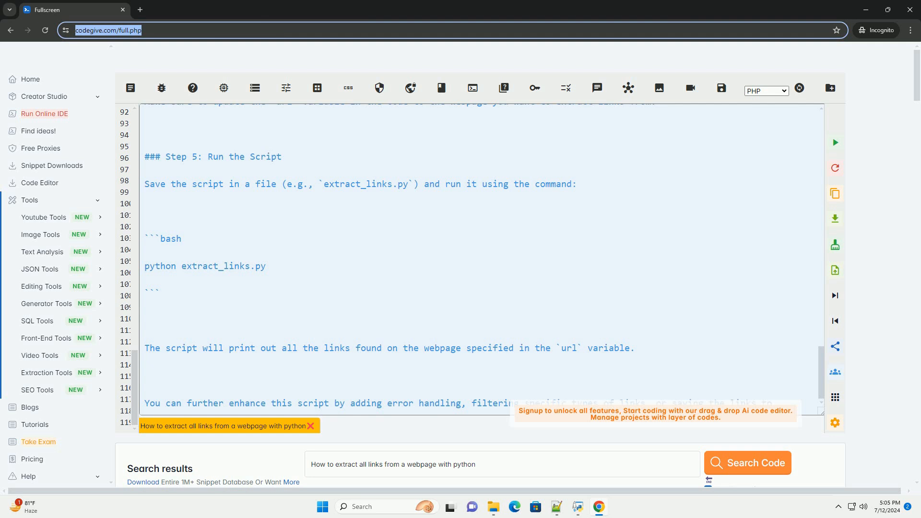
scroll("down", 3)
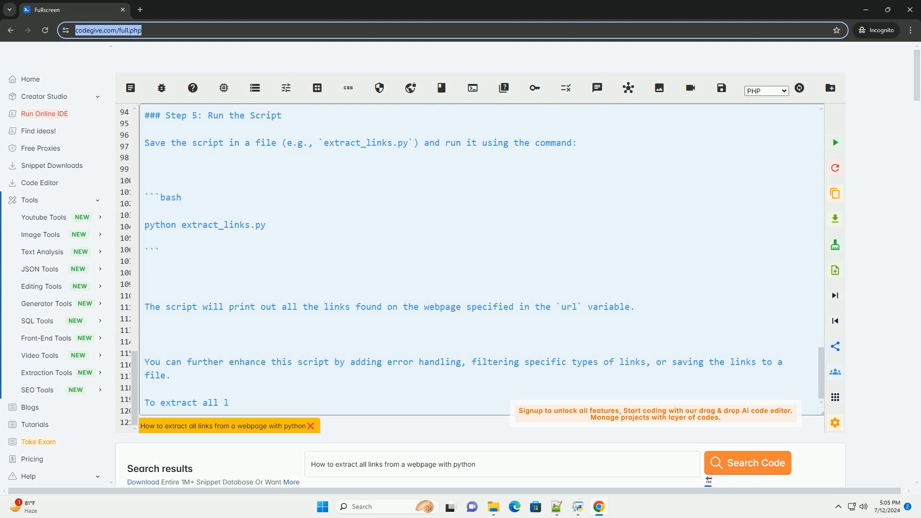
type("inks from a webpage using Python, you can use the `re")
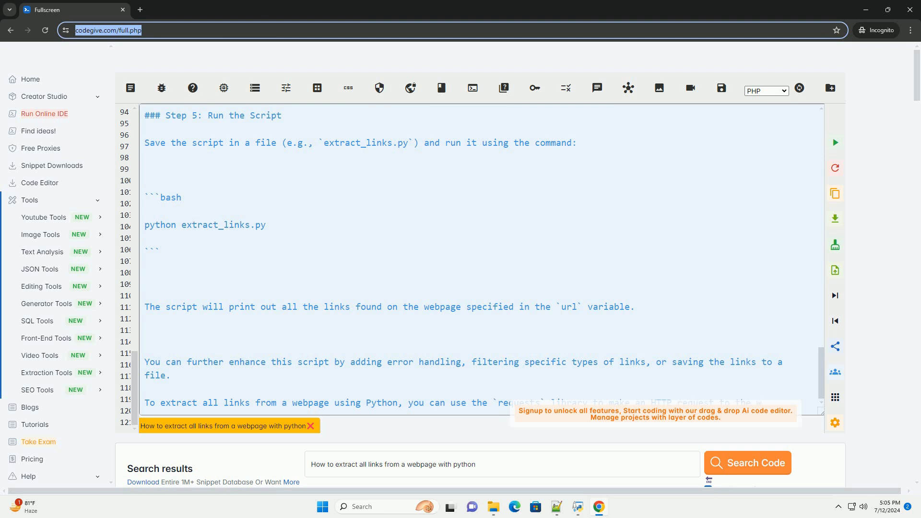
scroll("down", 3)
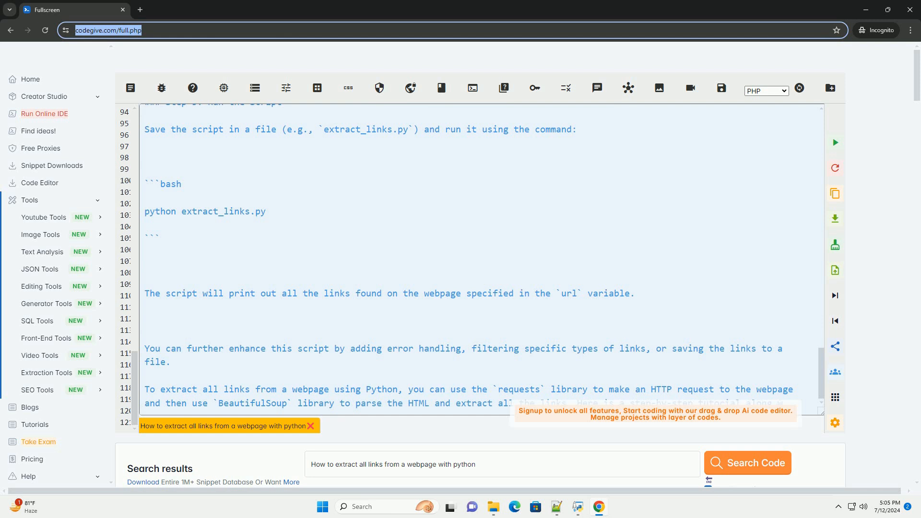
scroll("down", 3)
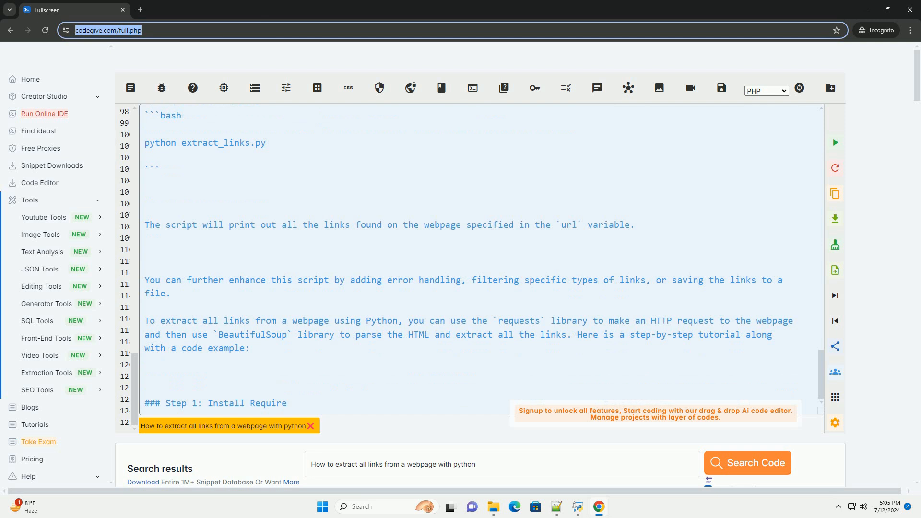
scroll("down", 3)
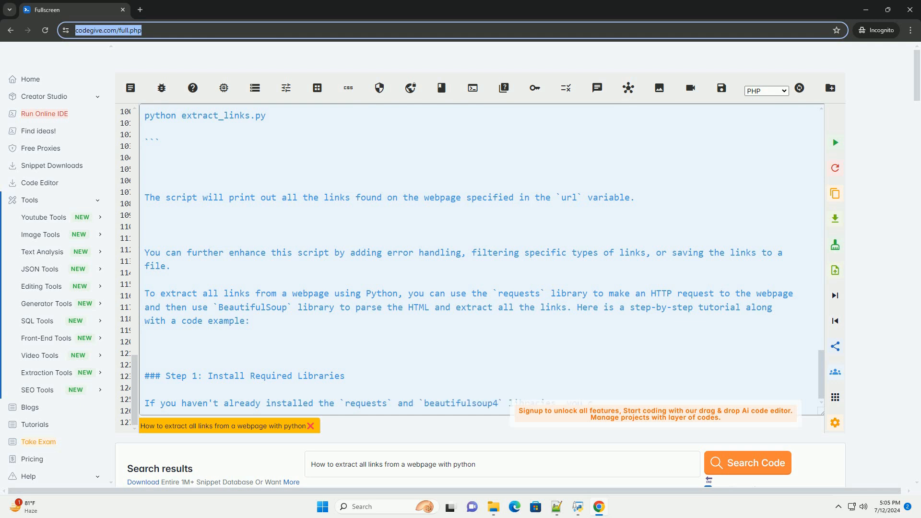
scroll("down", 3)
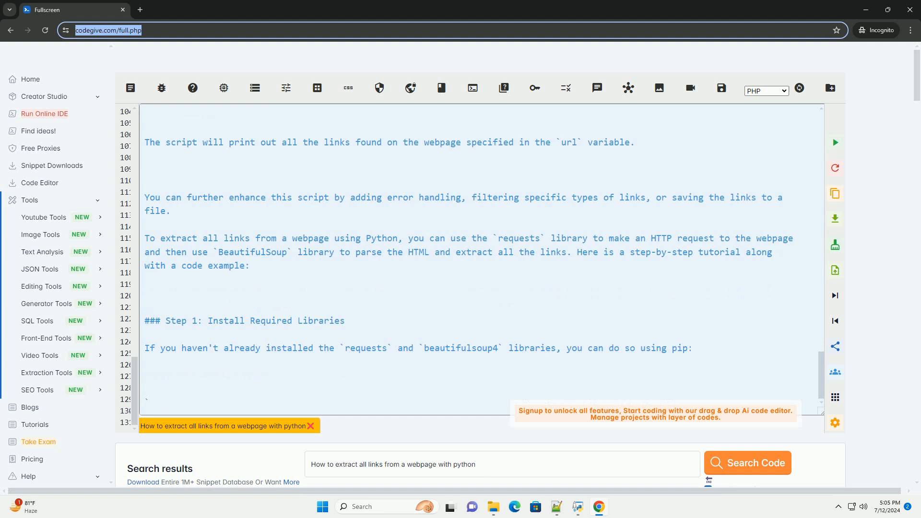